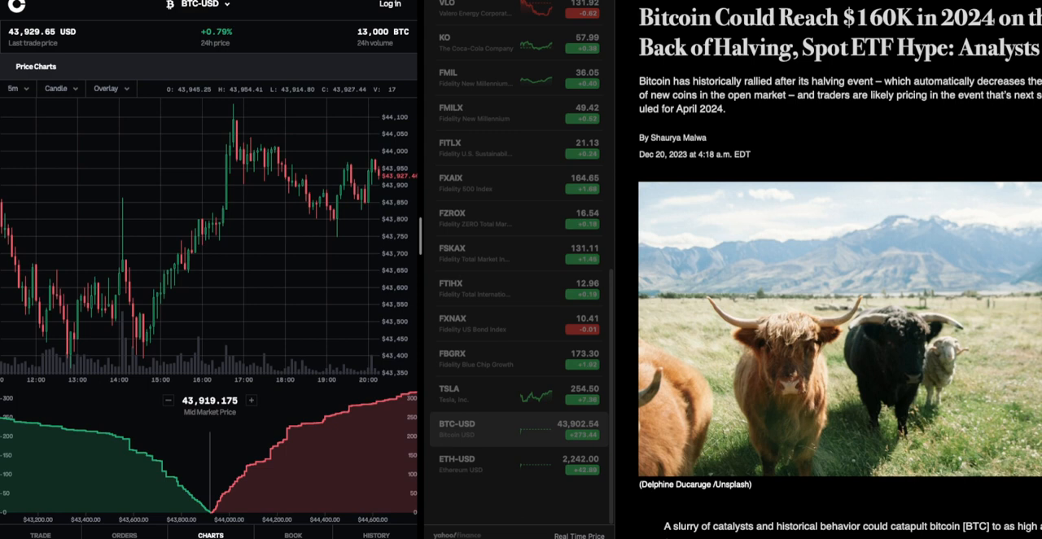
Step: Scroll the CoinDesk article past the header photo to the CryptoQuant $160,000 forecast paragraphs
click(478, 343)
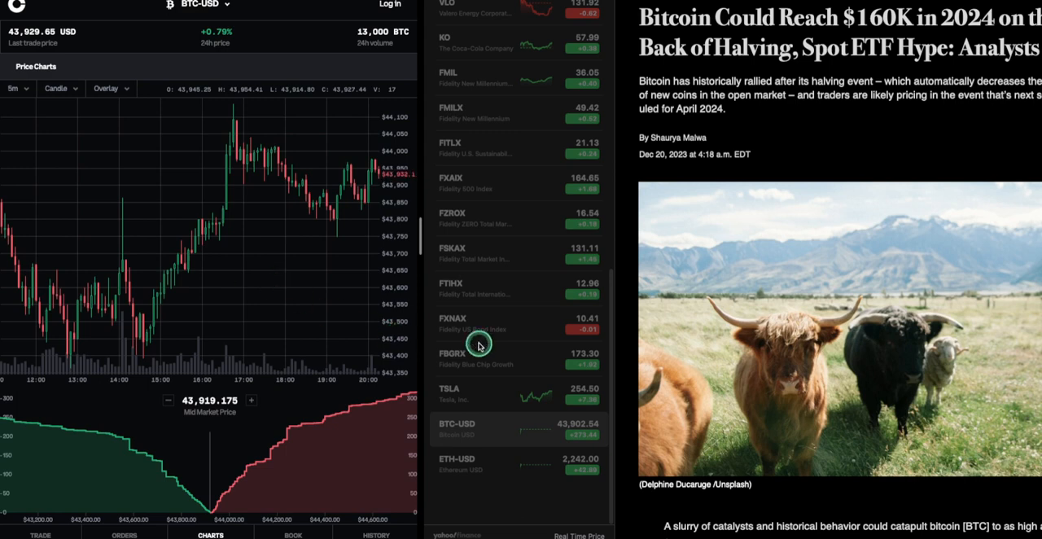
mouse_move(614, 371)
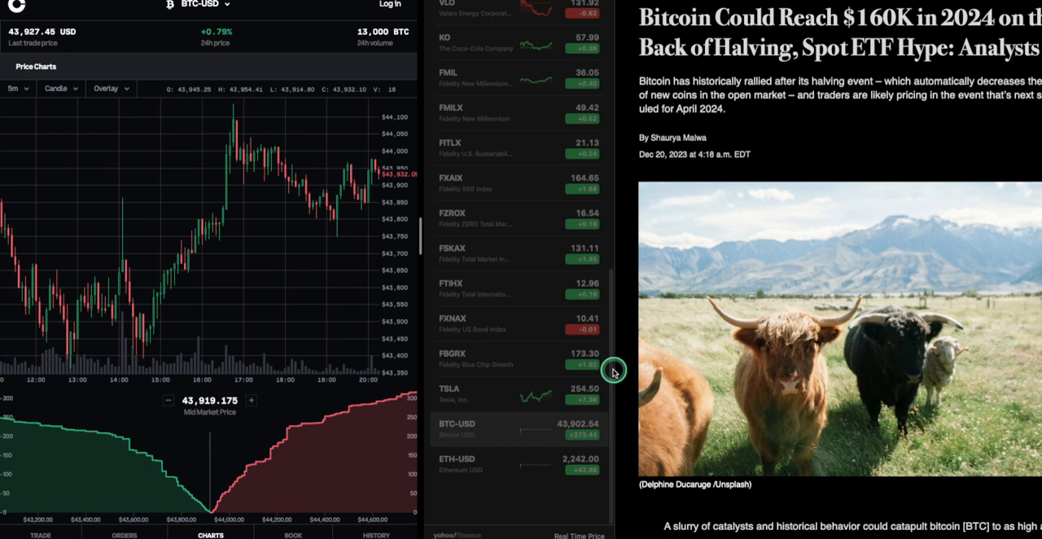
mouse_move(399, 175)
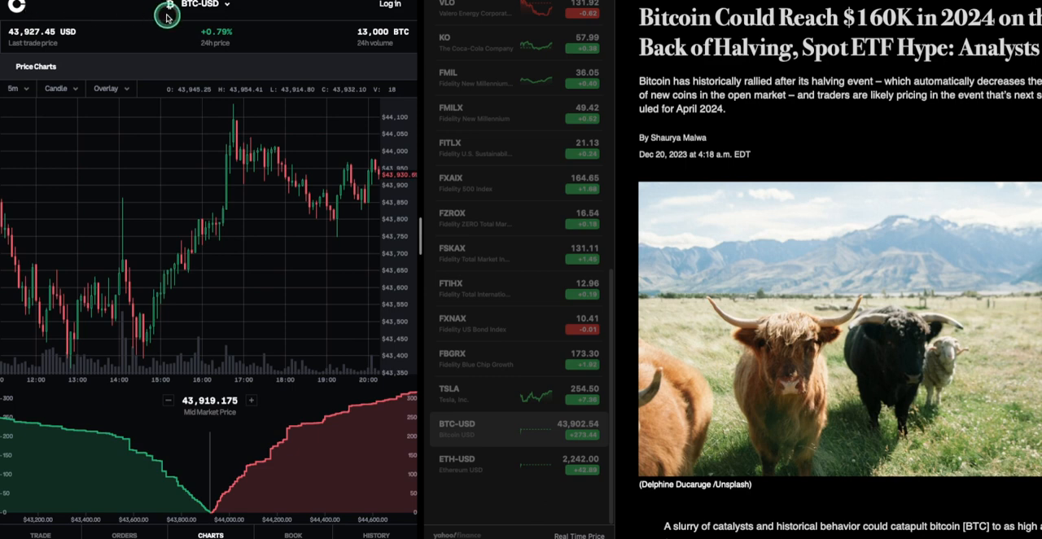
mouse_move(273, 289)
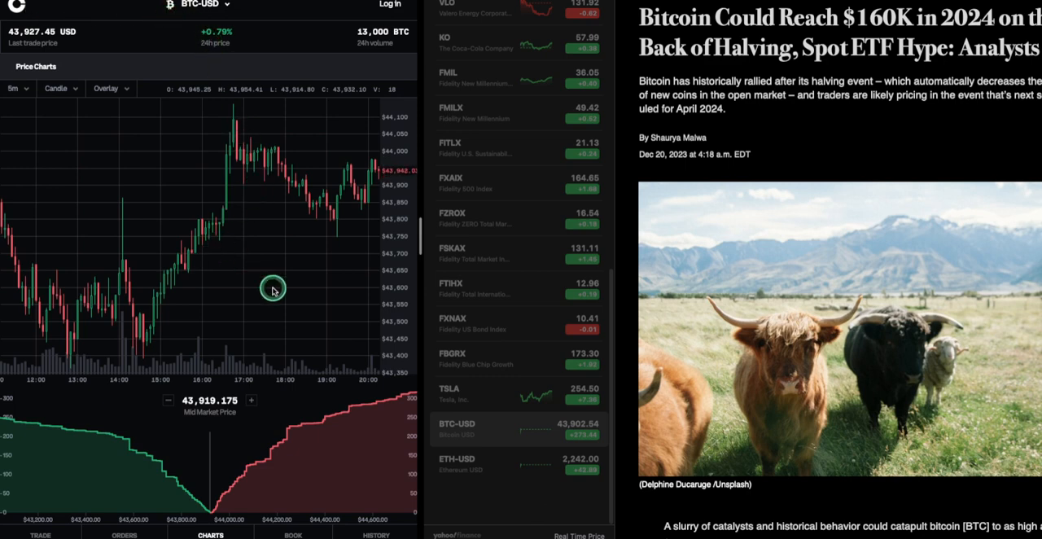
mouse_move(373, 129)
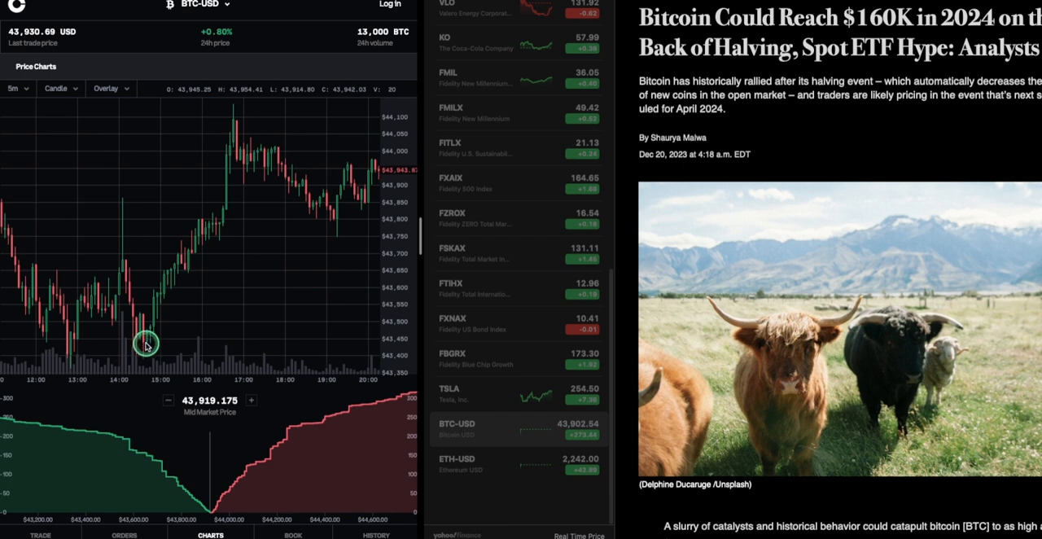
mouse_move(188, 339)
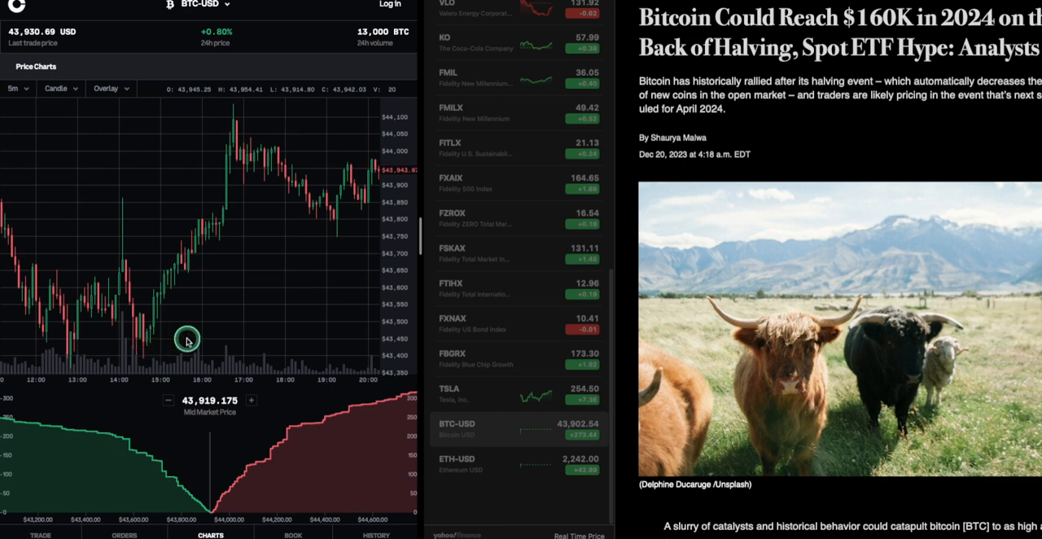
mouse_move(285, 226)
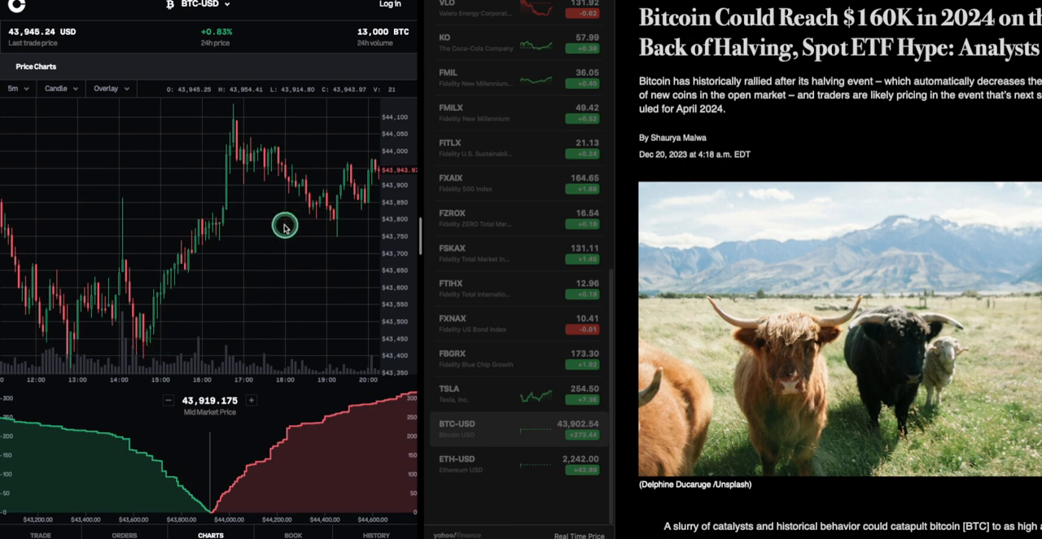
mouse_move(259, 397)
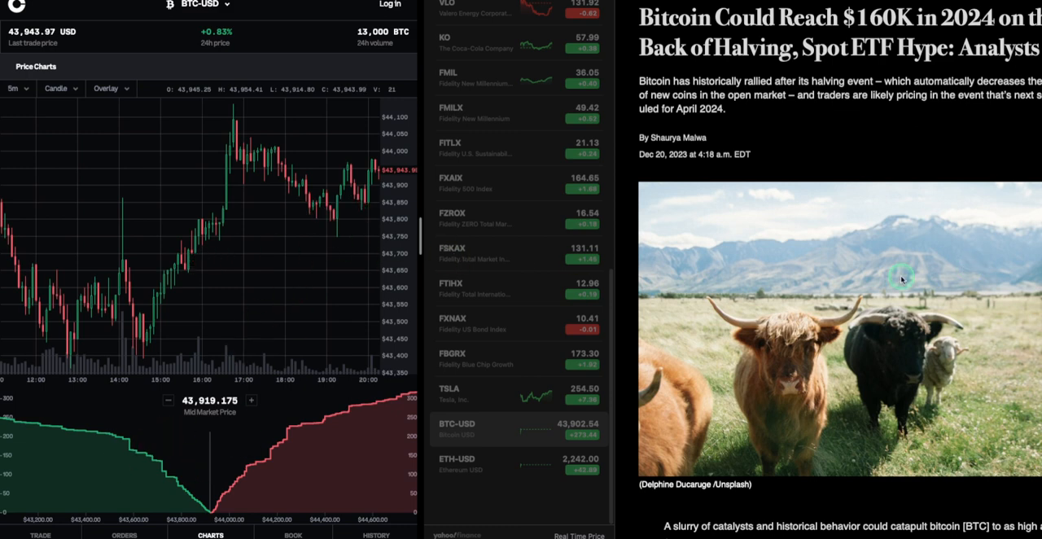
scroll(down, 3)
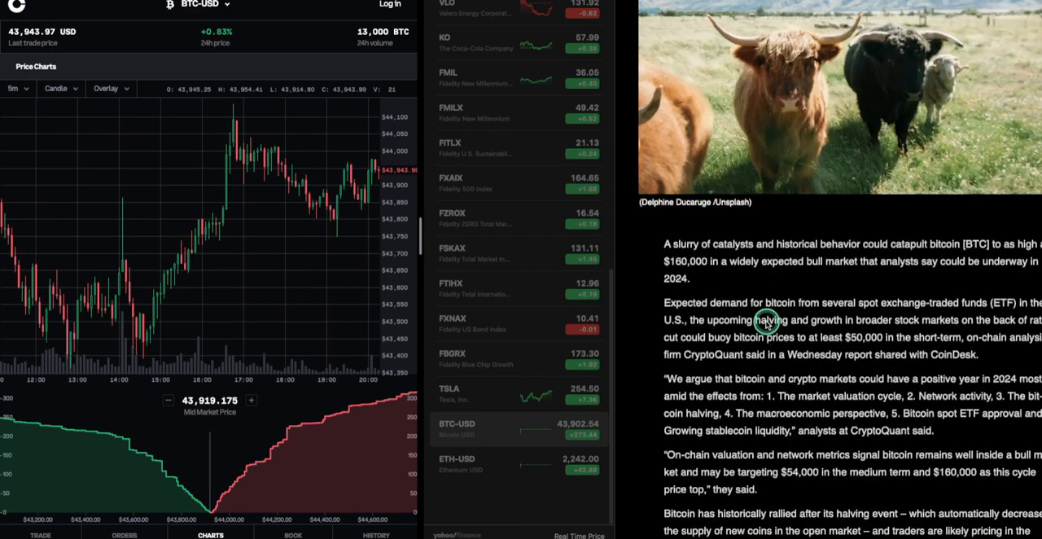
scroll(down, 3)
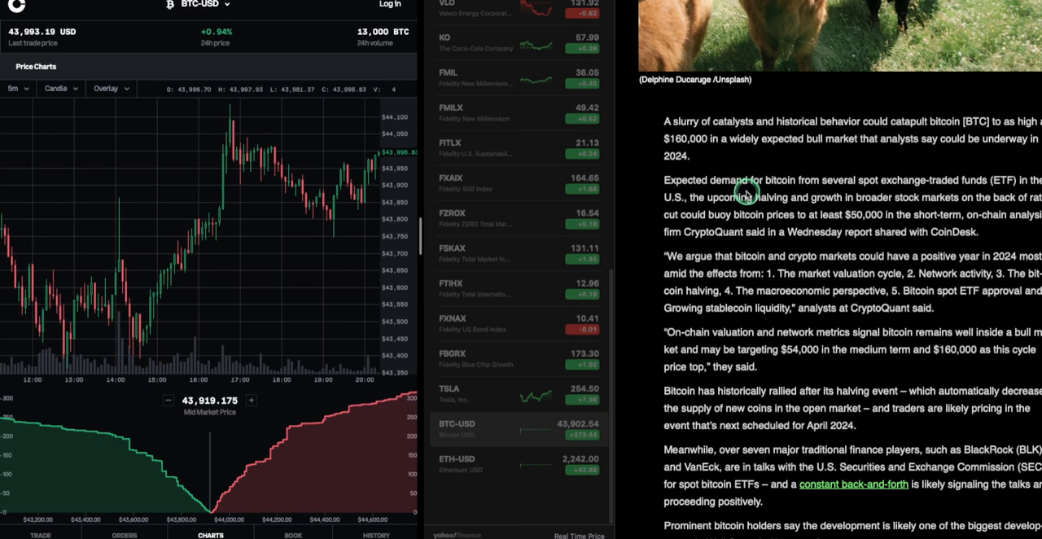
mouse_move(785, 153)
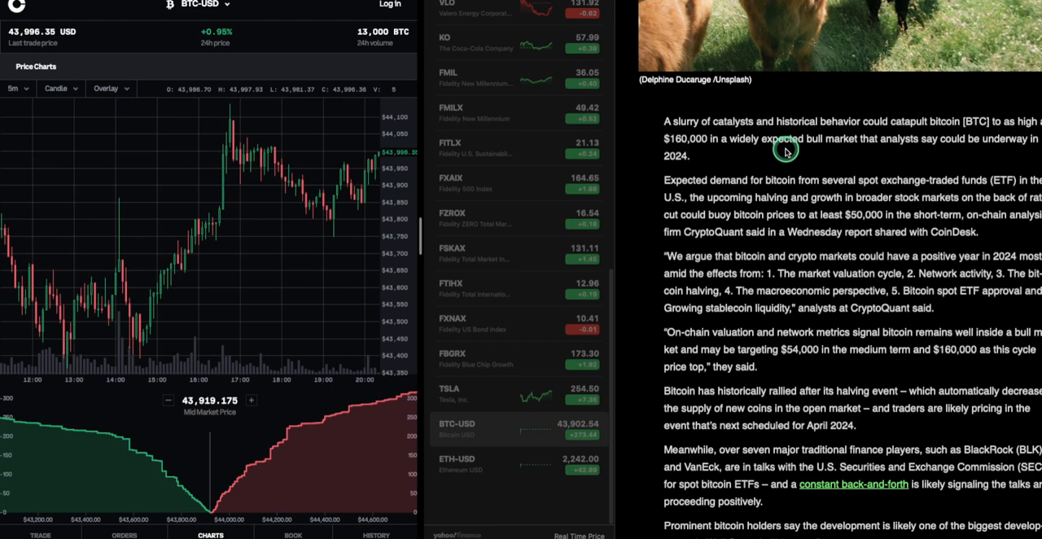
mouse_move(826, 156)
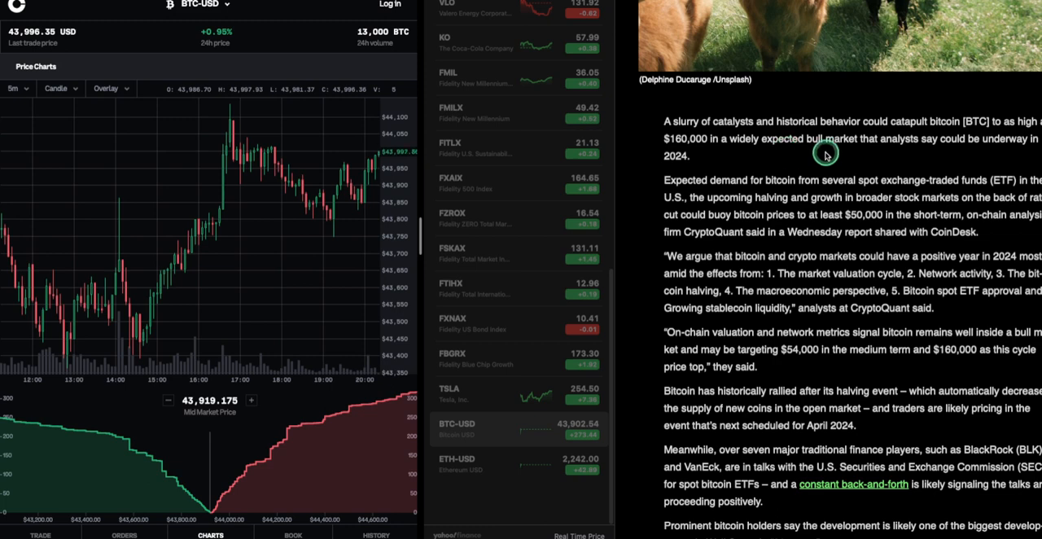
mouse_move(788, 175)
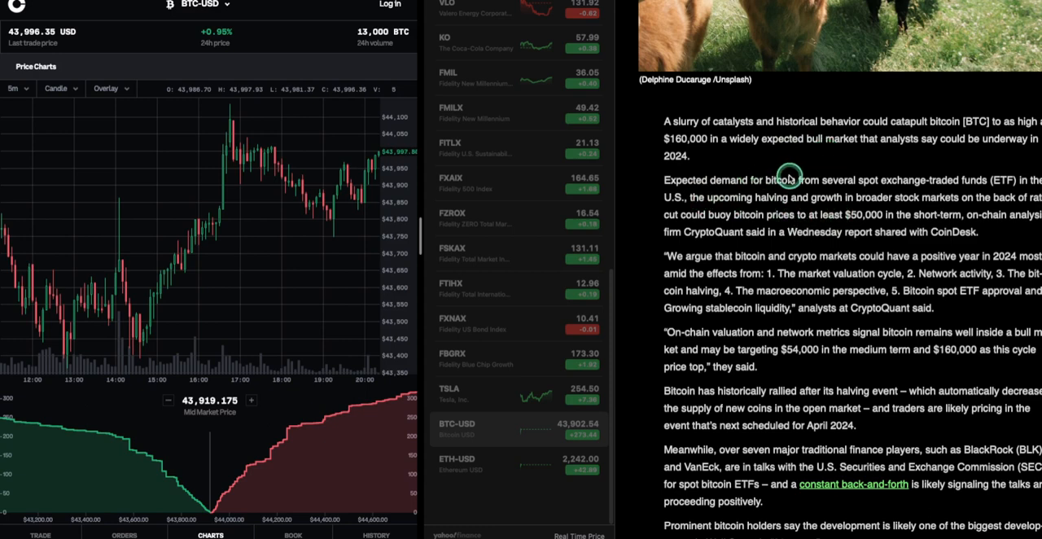
mouse_move(946, 183)
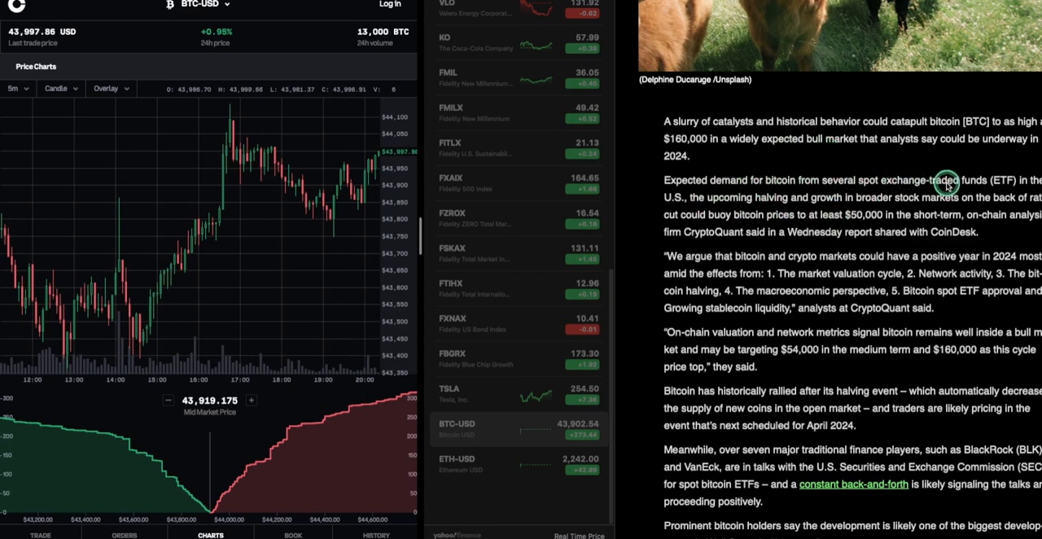
mouse_move(700, 187)
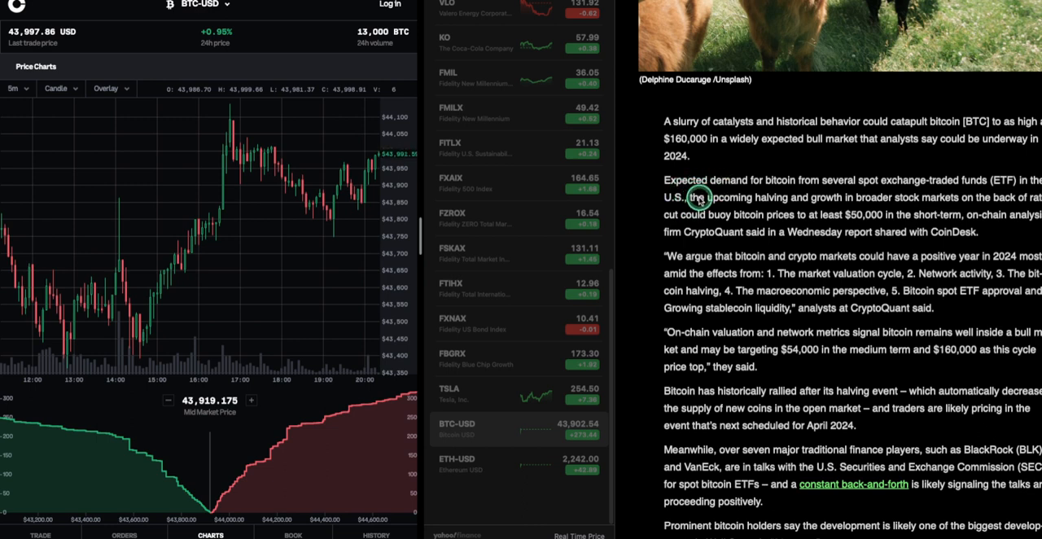
mouse_move(829, 197)
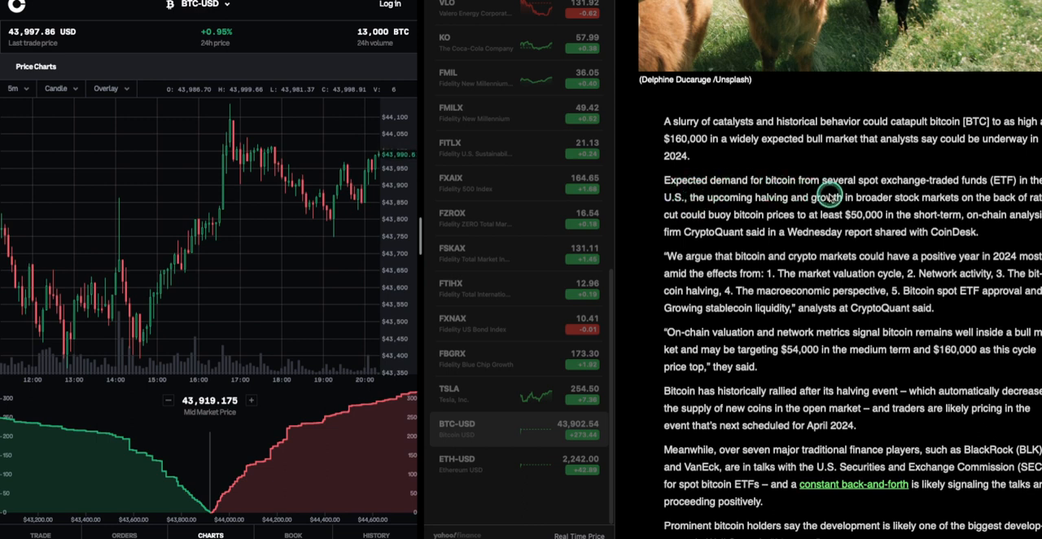
mouse_move(870, 180)
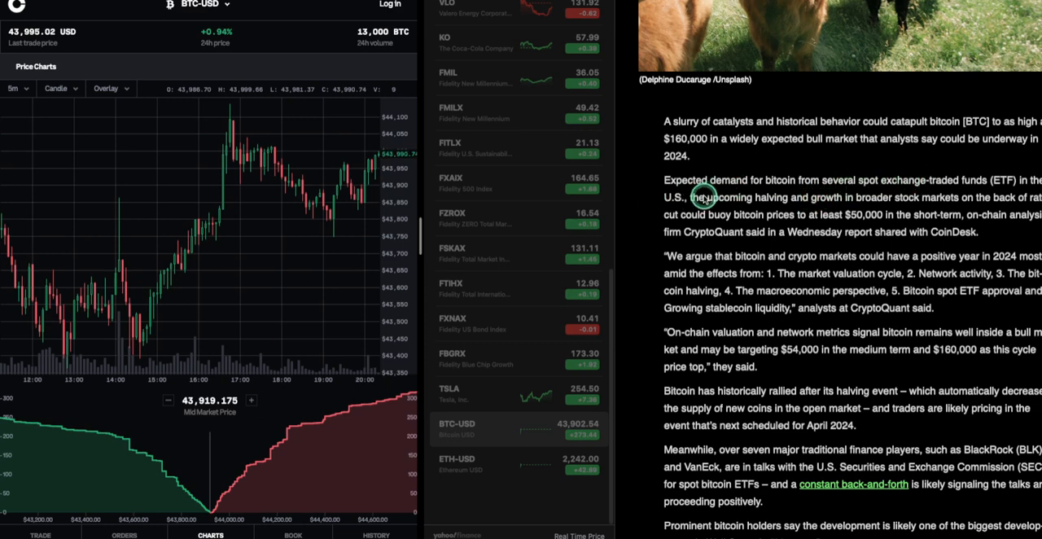
mouse_move(746, 201)
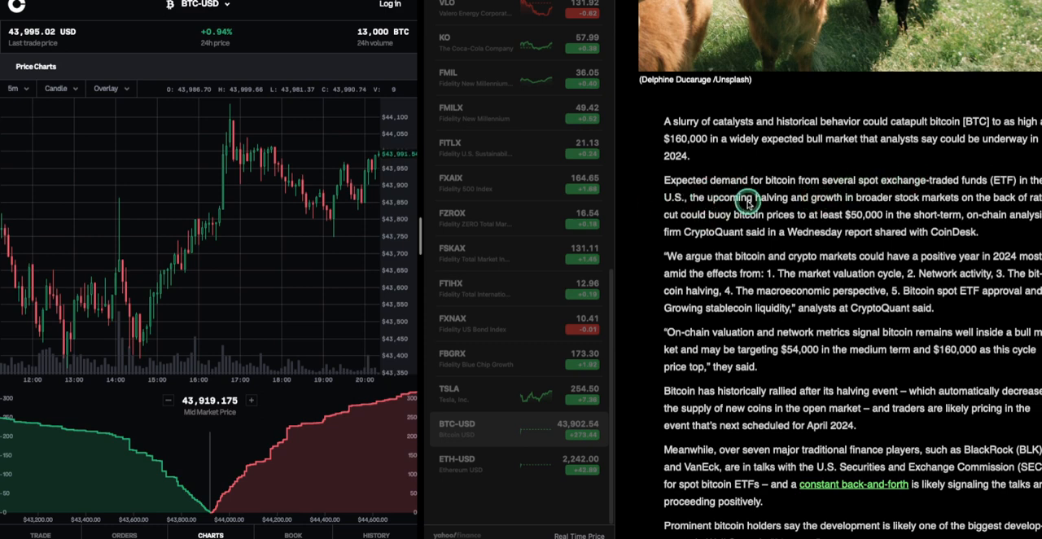
mouse_move(759, 188)
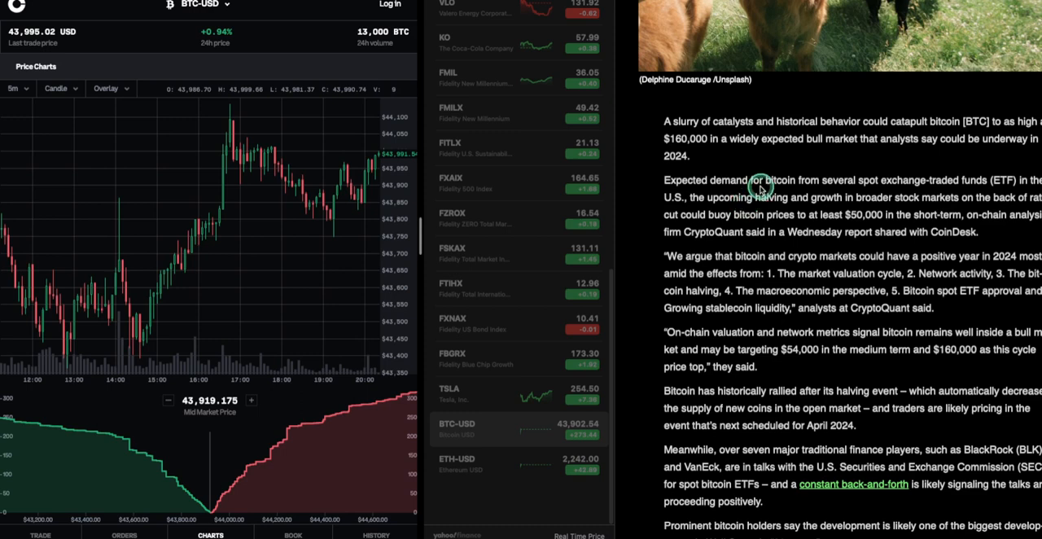
mouse_move(778, 167)
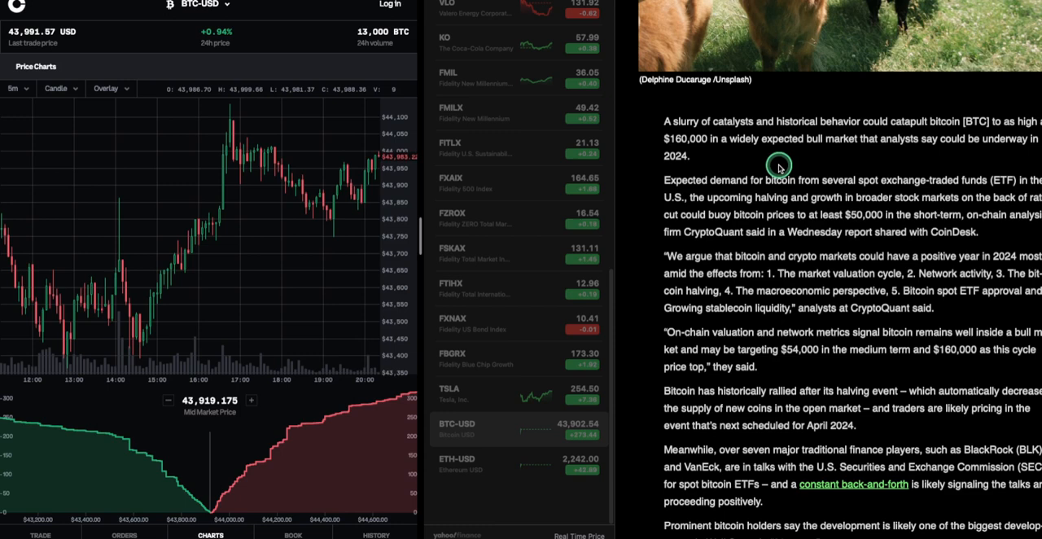
mouse_move(918, 209)
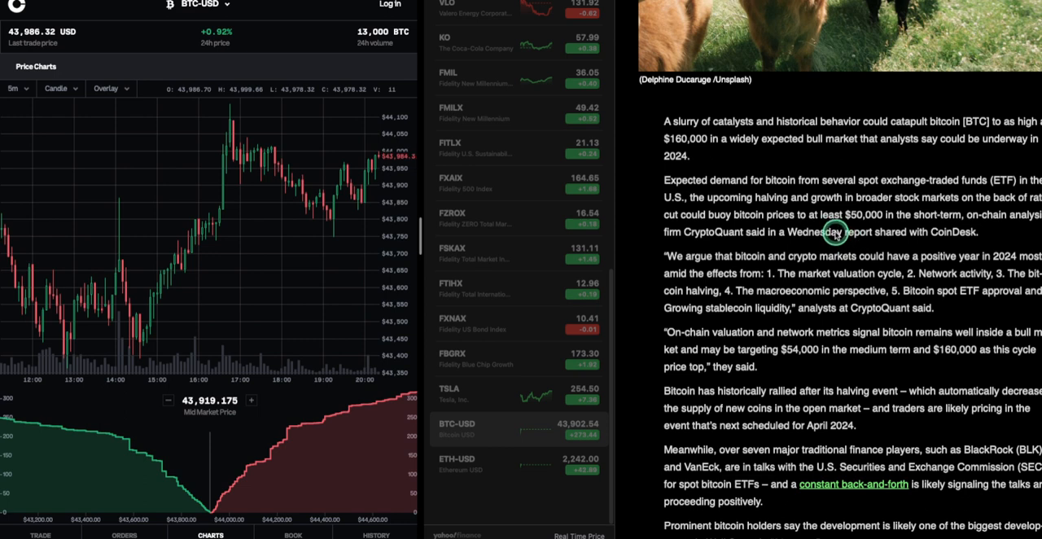
mouse_move(777, 187)
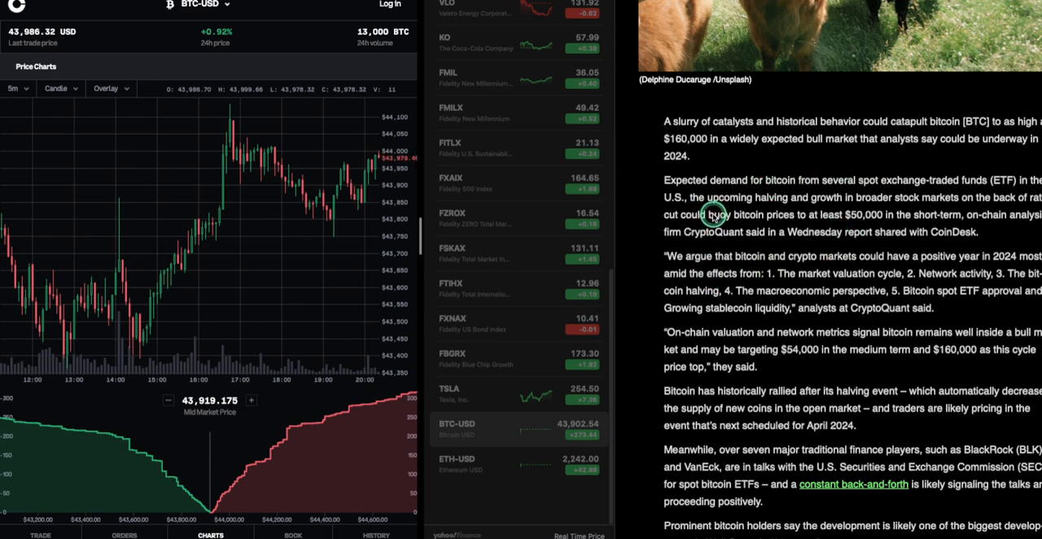
mouse_move(724, 201)
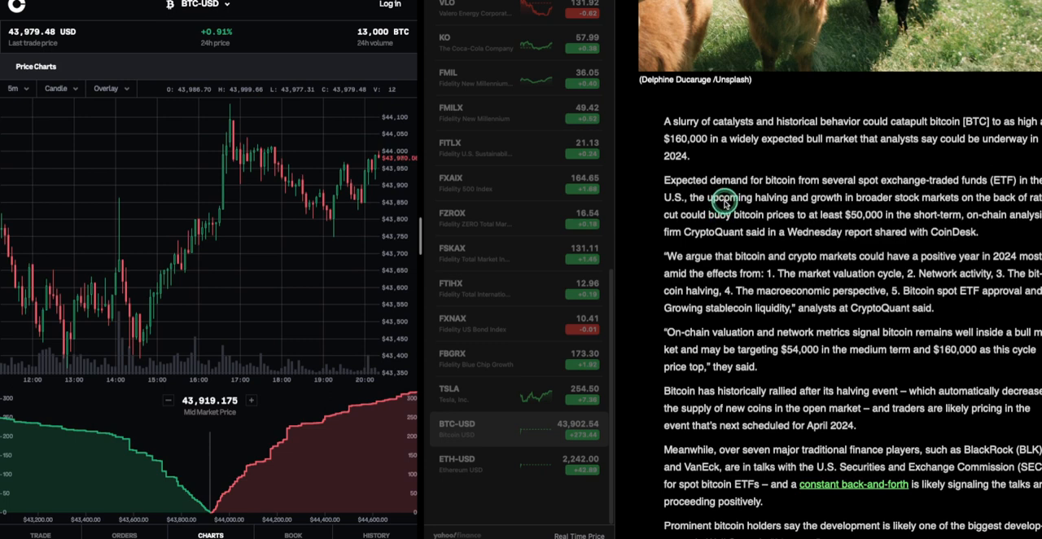
mouse_move(675, 290)
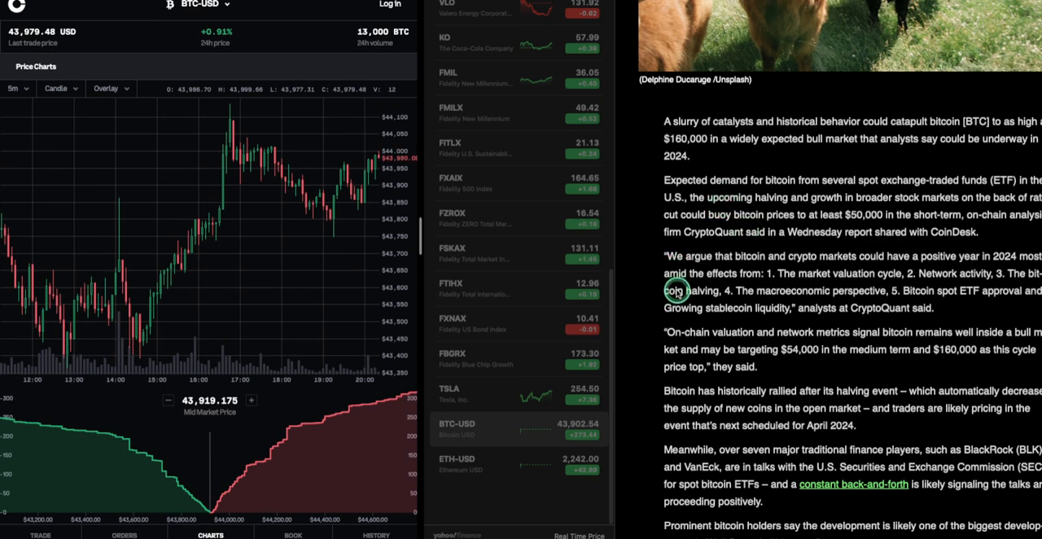
mouse_move(828, 191)
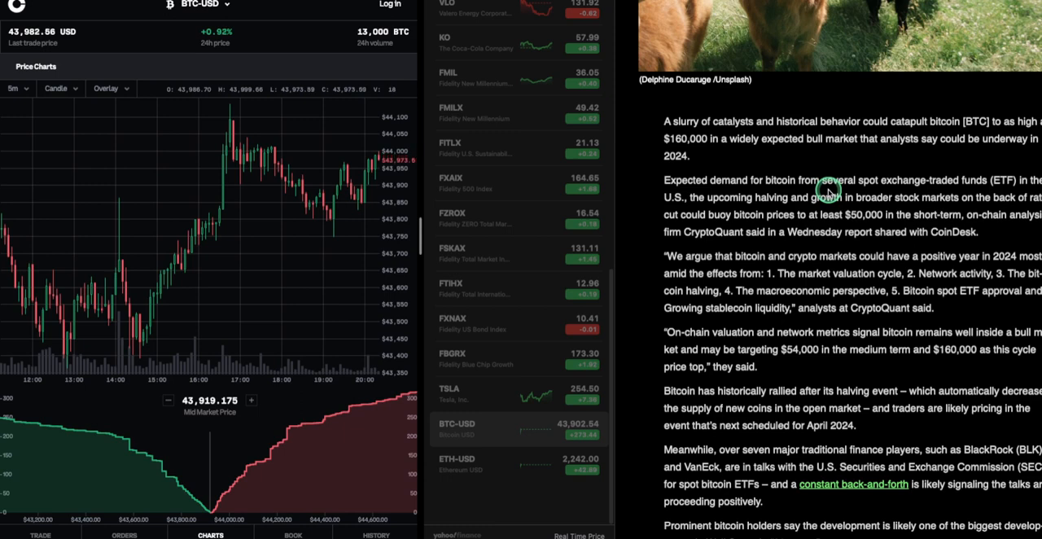
mouse_move(790, 328)
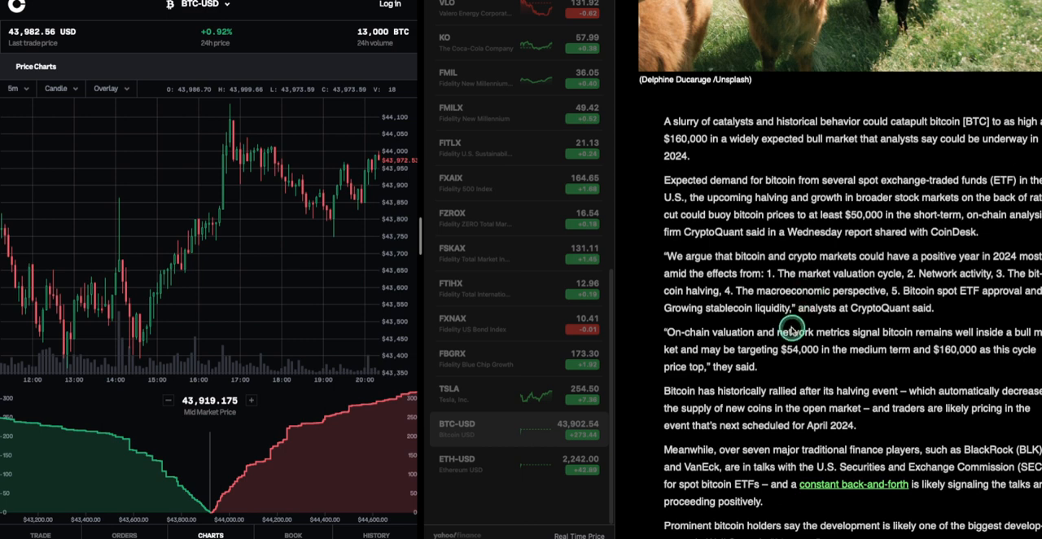
Step: Scroll past the photo caption to the CNBC quote on Wall Street's biggest development in 30 years
scroll(down, 3)
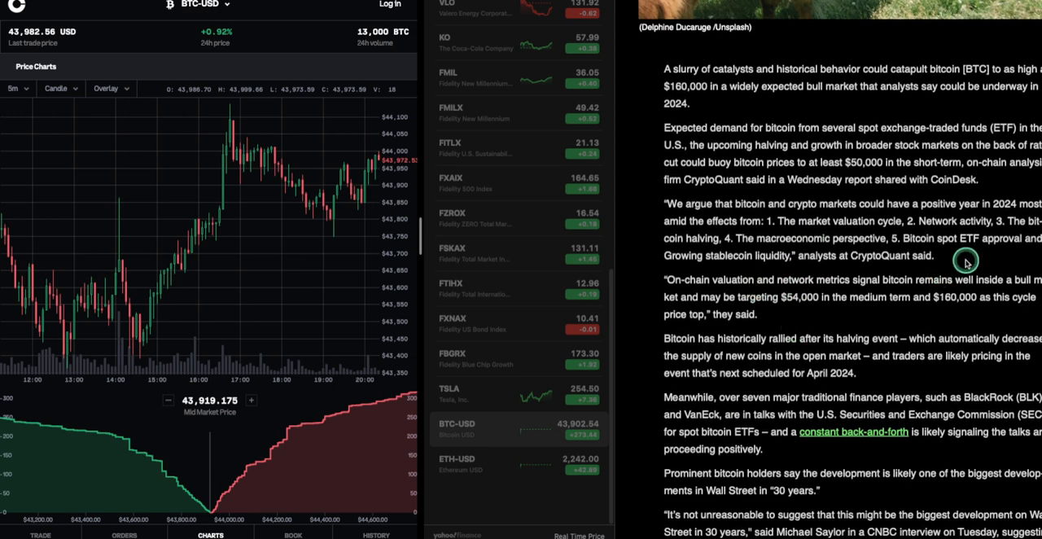
mouse_move(1010, 232)
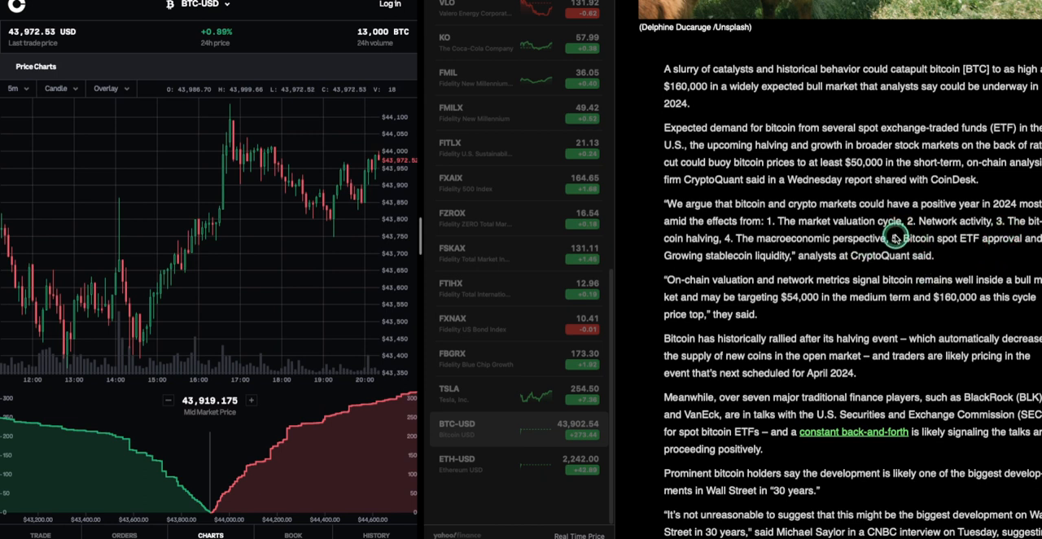
mouse_move(782, 347)
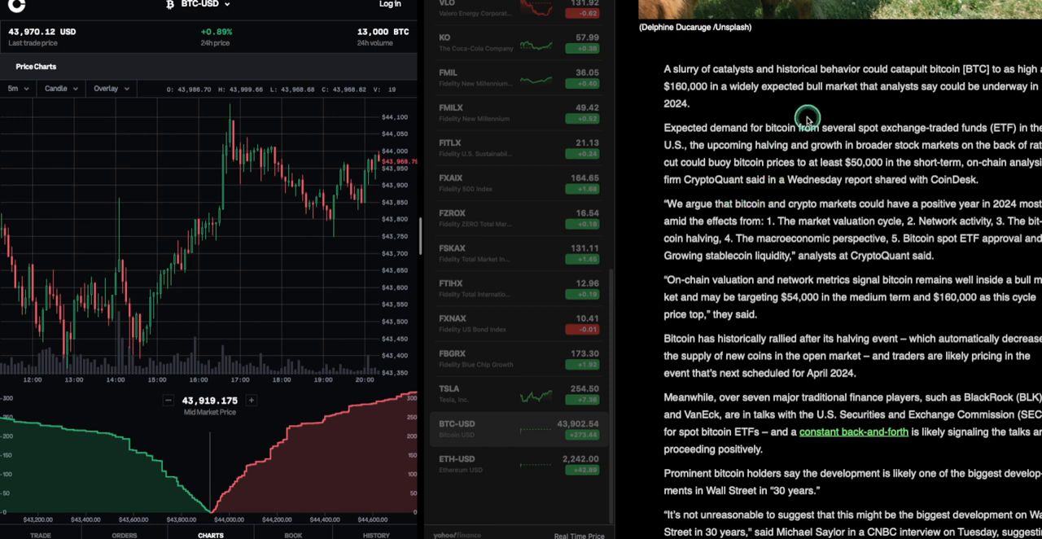
mouse_move(823, 163)
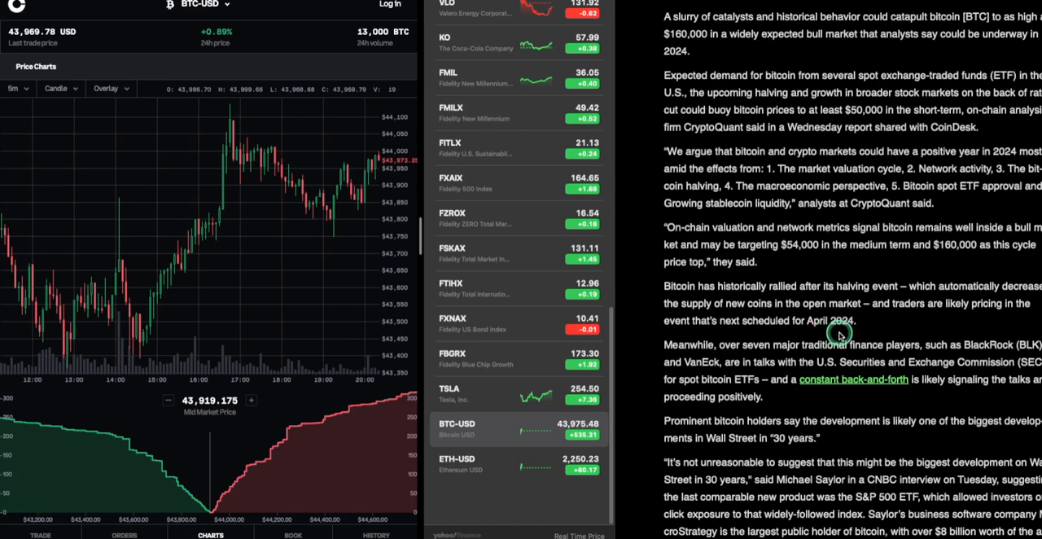
mouse_move(944, 320)
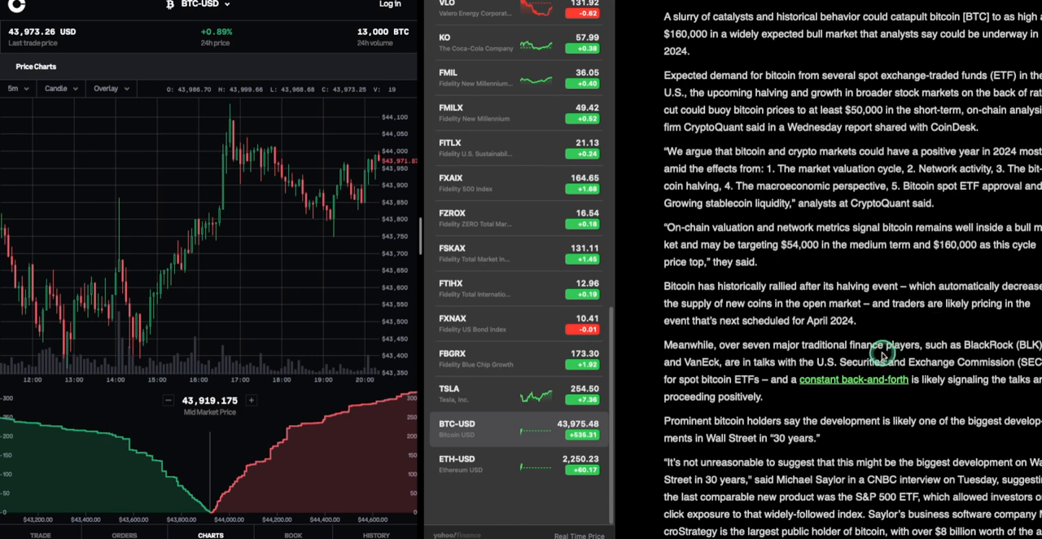
mouse_move(811, 347)
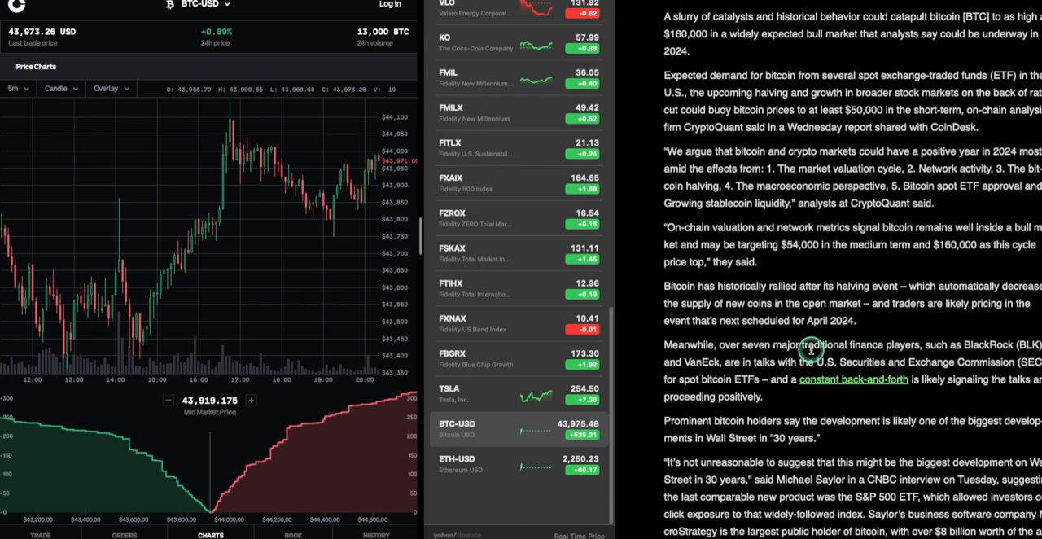
mouse_move(843, 301)
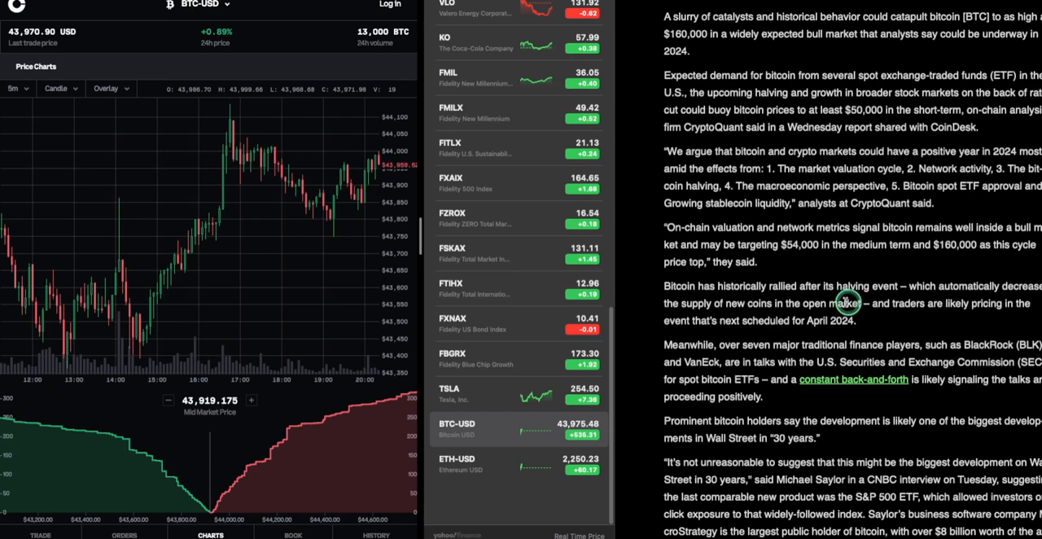
Step: Scroll to Saylor's MicroStrategy treasury details and traders expecting Federal Reserve rate cuts
scroll(down, 3)
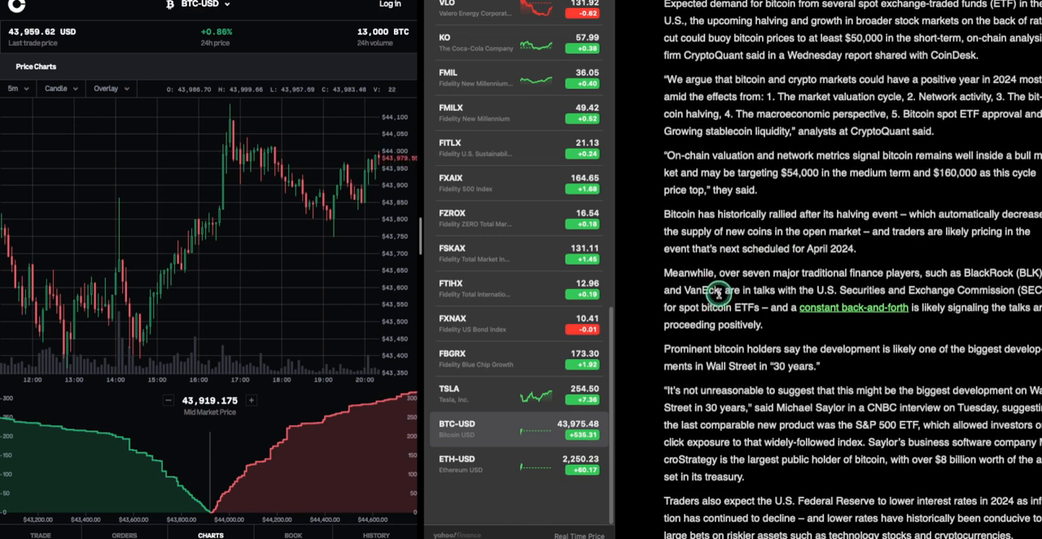
mouse_move(769, 245)
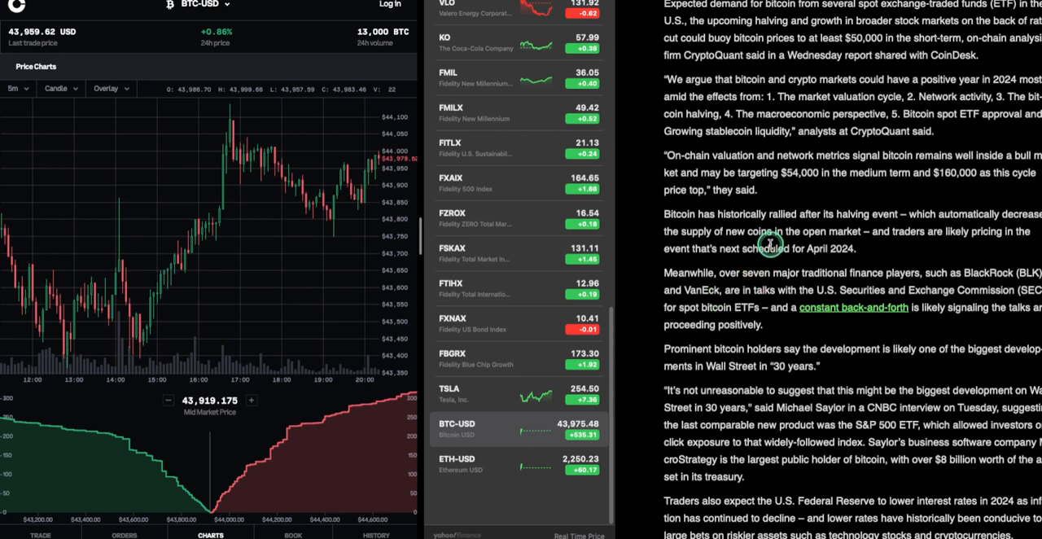
mouse_move(765, 246)
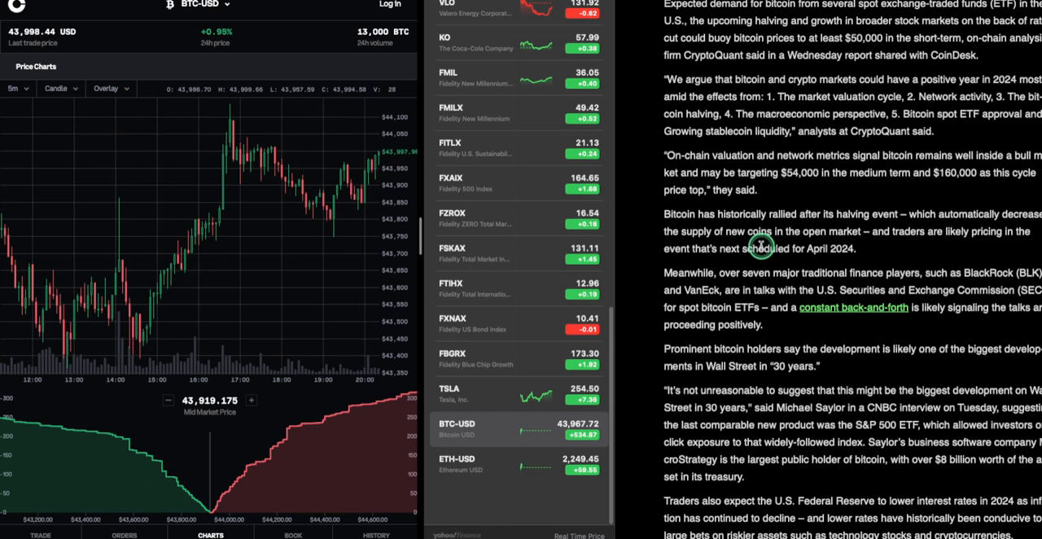
mouse_move(673, 348)
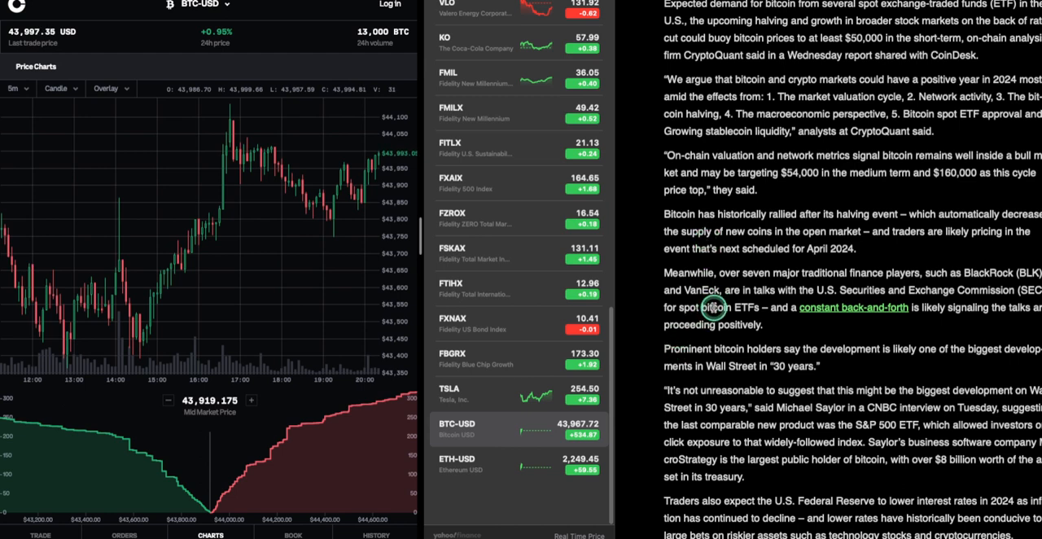
mouse_move(696, 359)
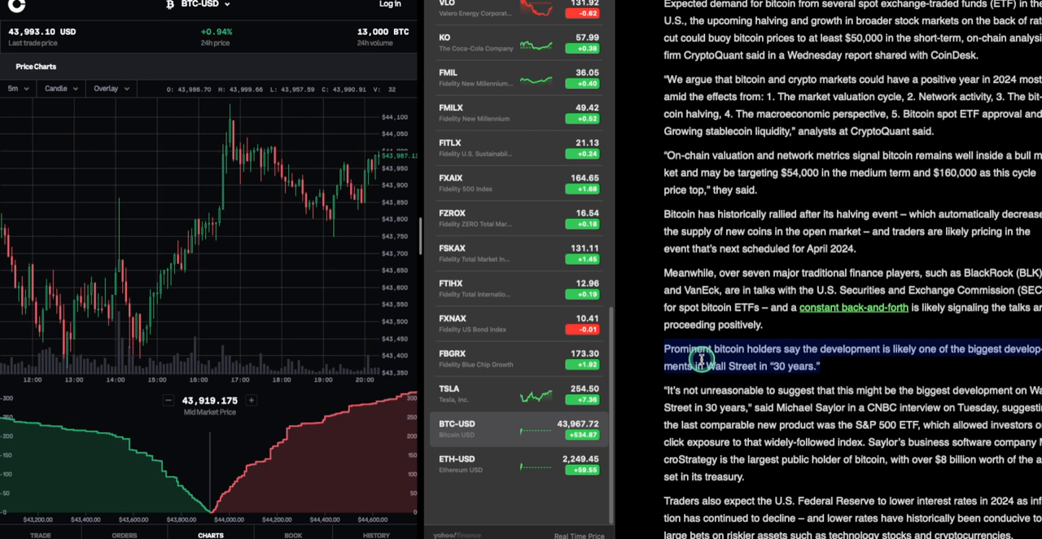
Step: Scroll to CryptoQuant's warning about short-term slides from recent investors' unrealized gains
scroll(down, 3)
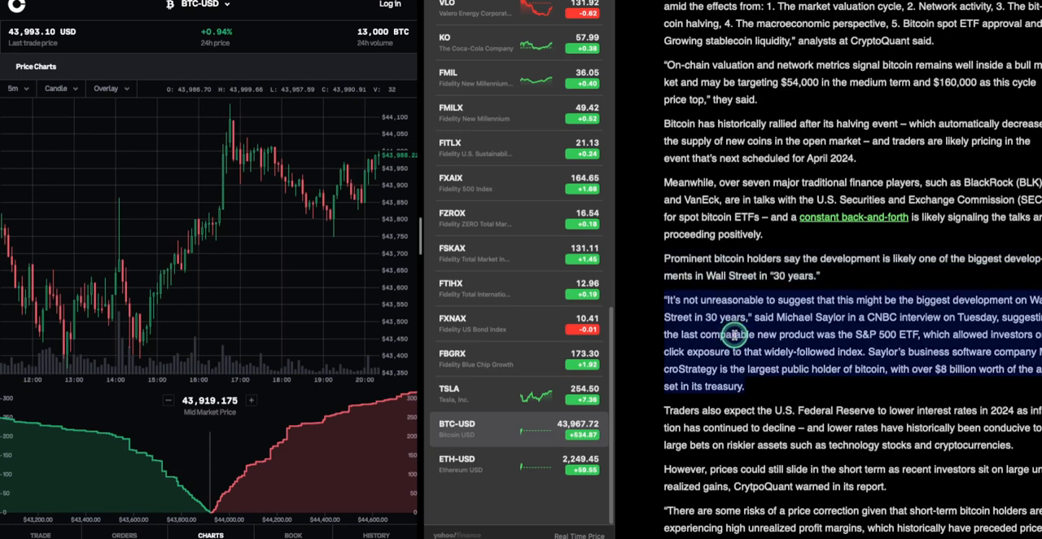
mouse_move(735, 259)
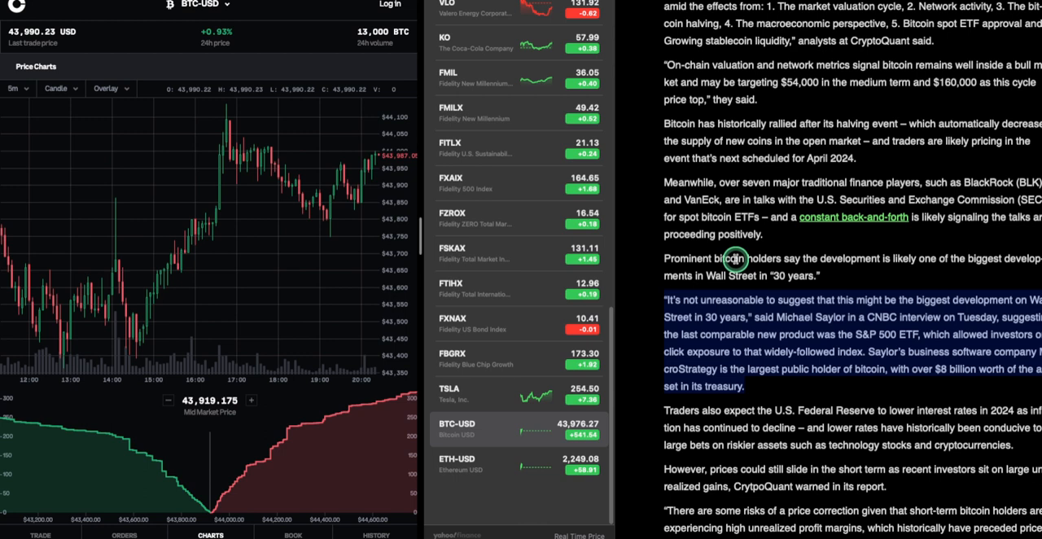
Step: Scroll to the closing note on bitcoin's 180% year-to-date rally and a possible bearish scenario
scroll(down, 3)
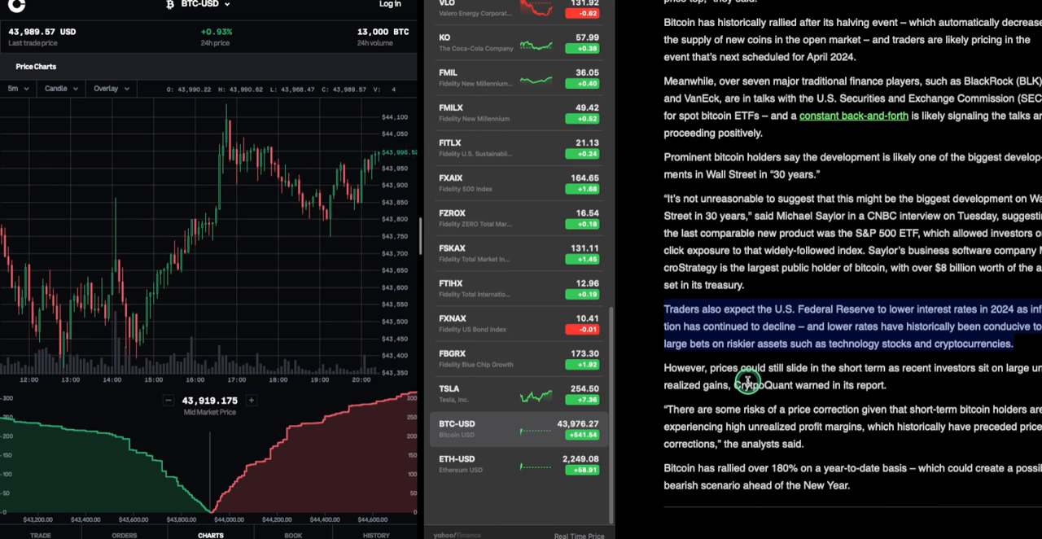
mouse_move(865, 334)
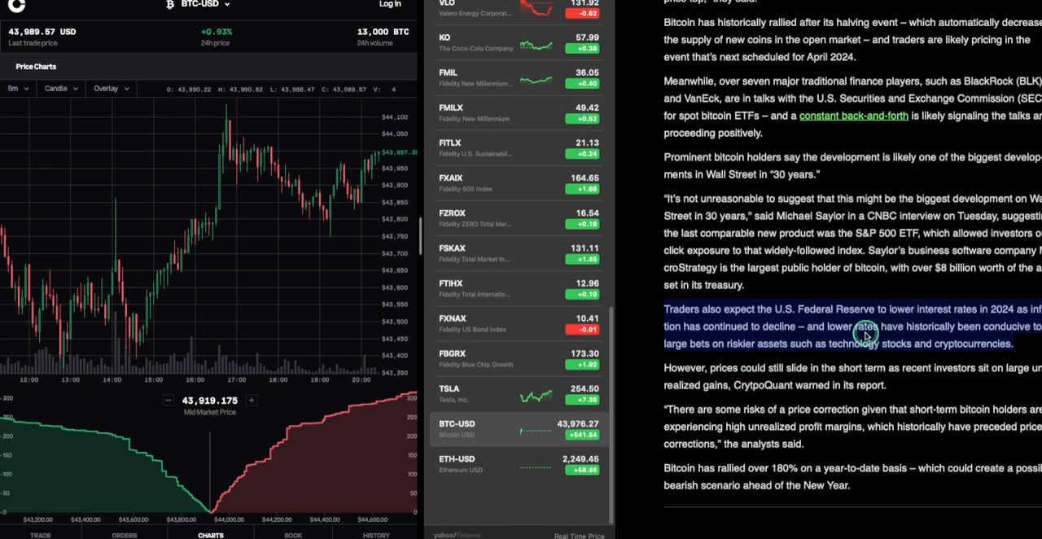
mouse_move(891, 353)
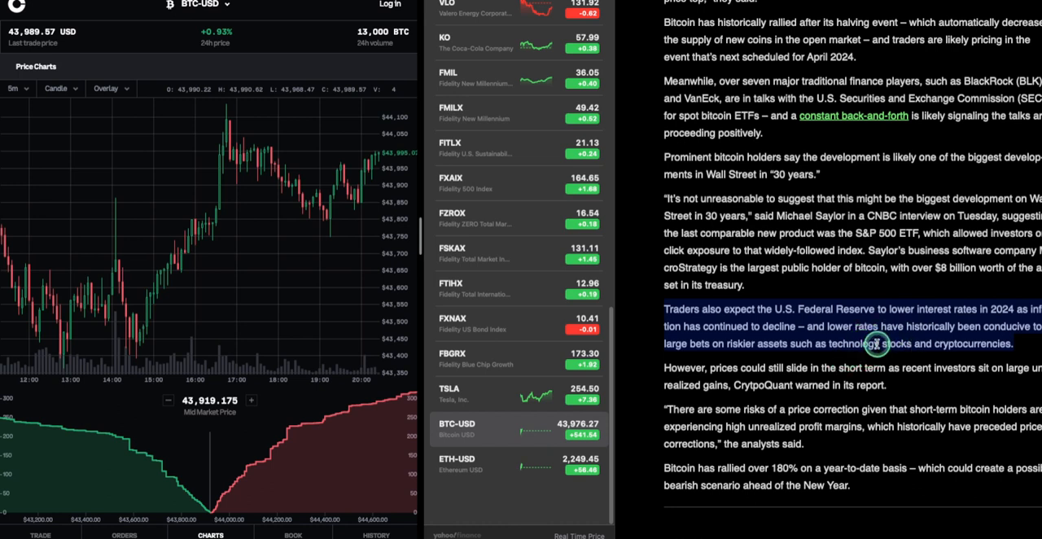
mouse_move(825, 357)
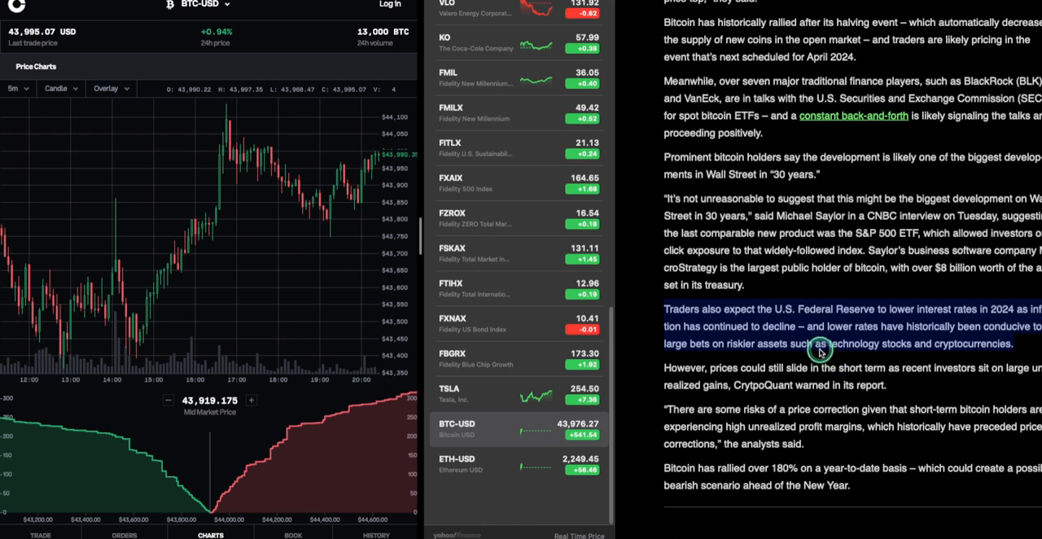
mouse_move(891, 334)
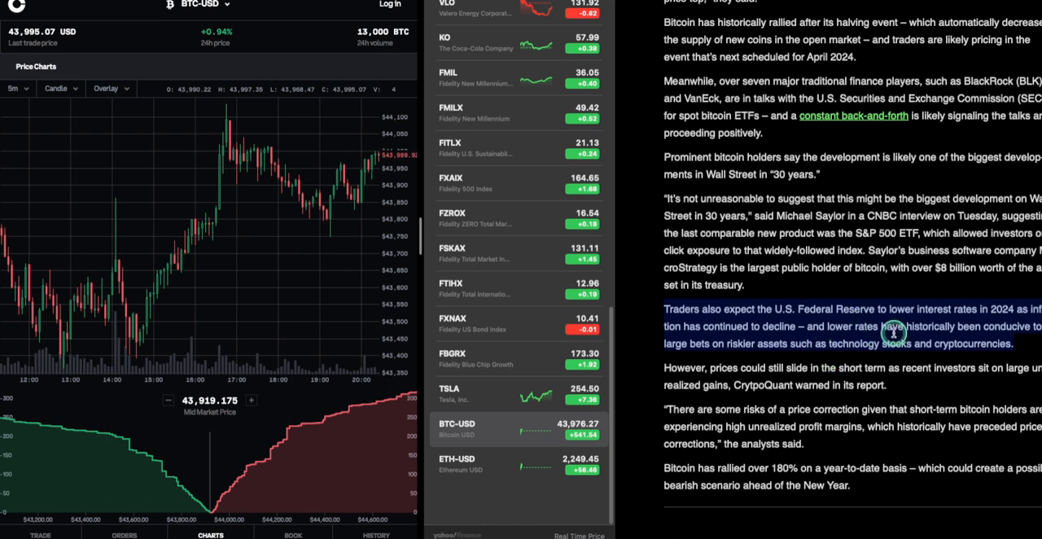
mouse_move(869, 317)
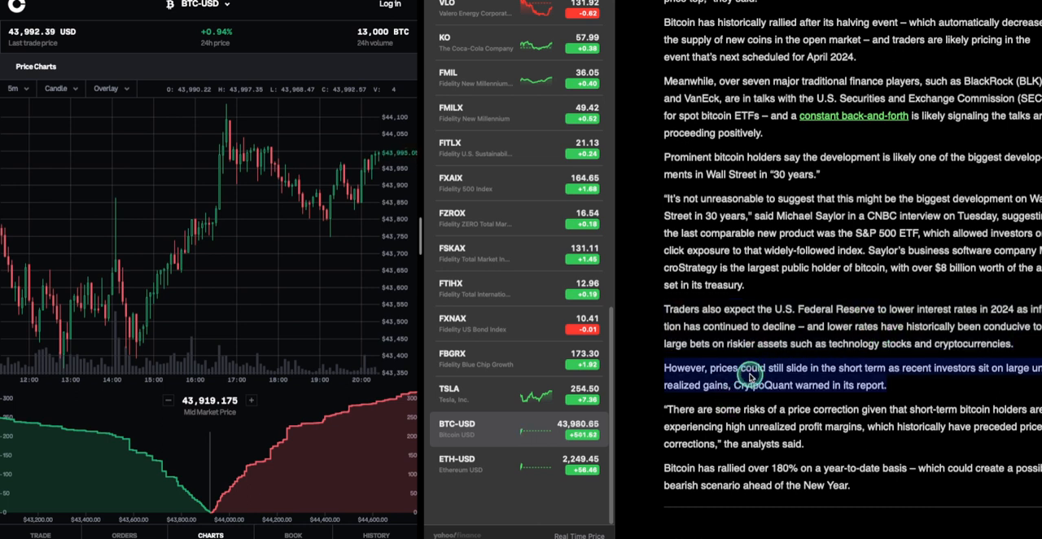
mouse_move(842, 293)
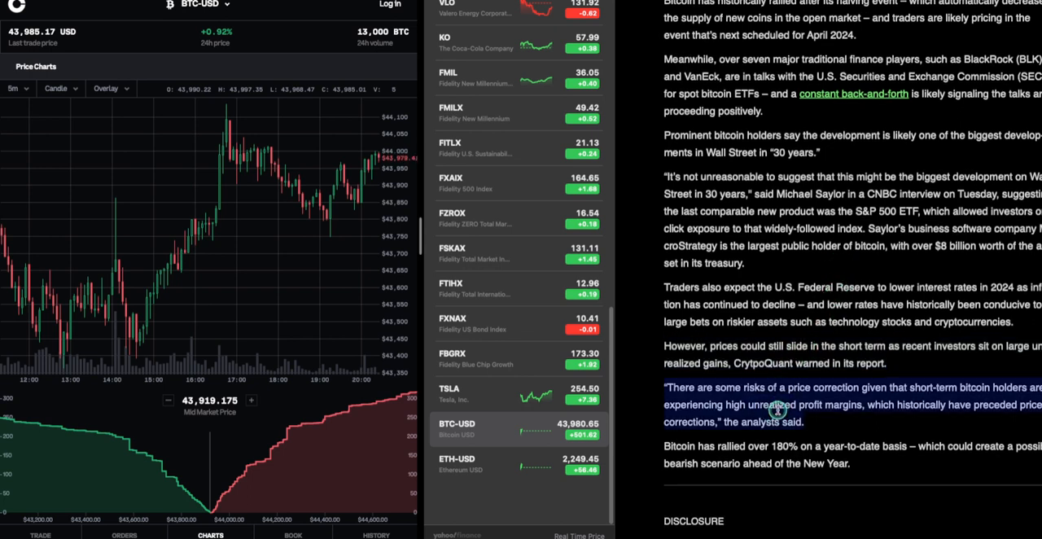
mouse_move(901, 278)
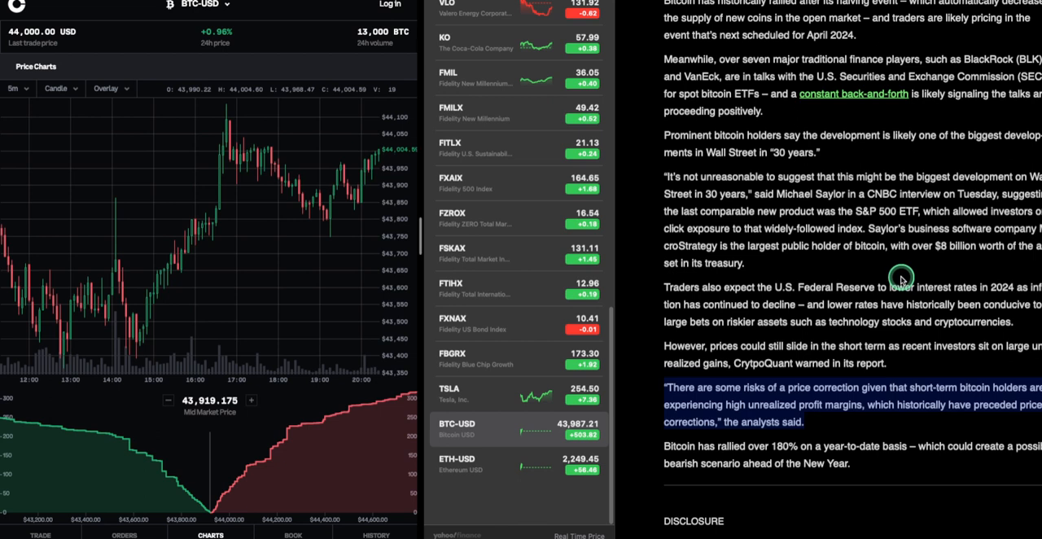
mouse_move(404, 155)
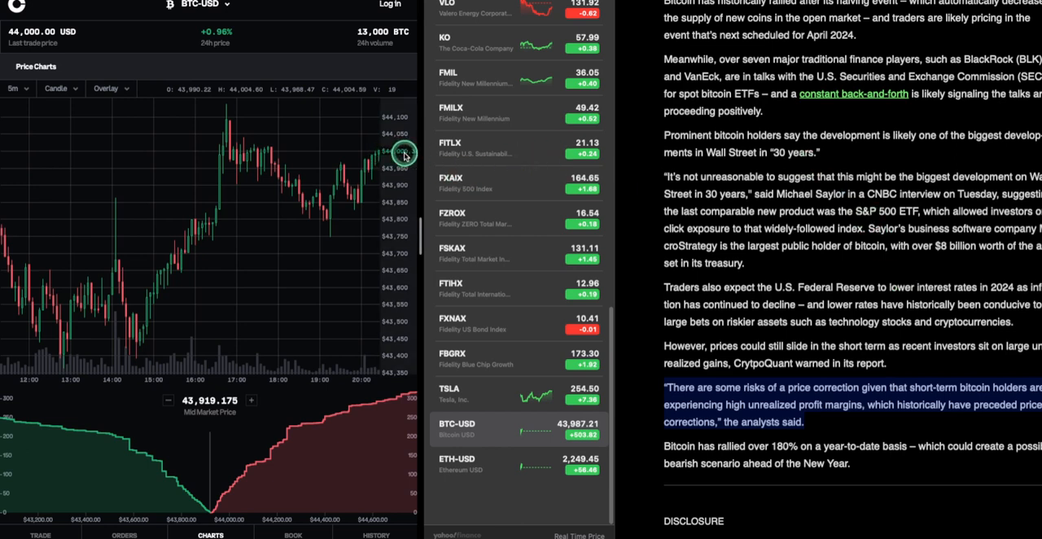
mouse_move(390, 154)
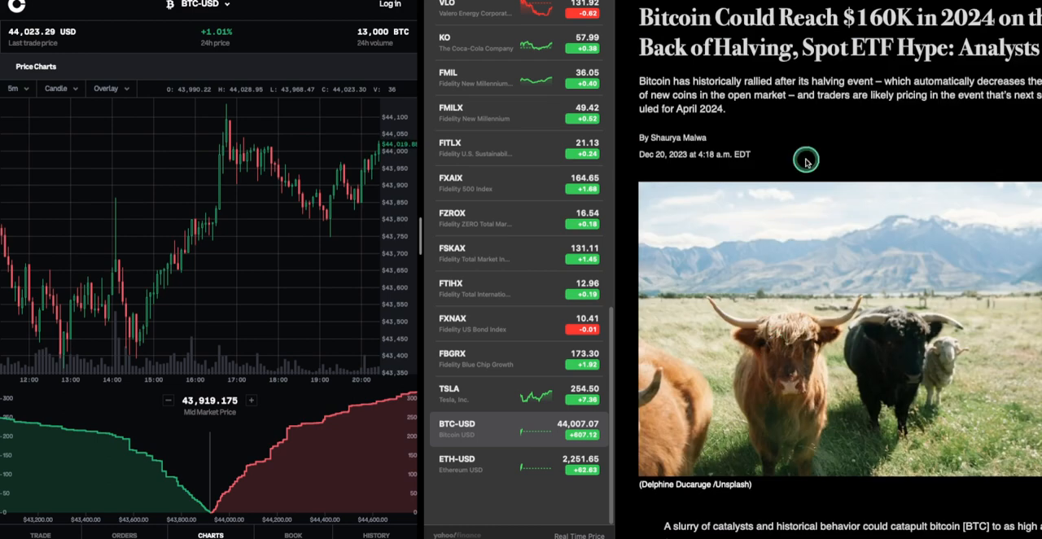
mouse_move(850, 41)
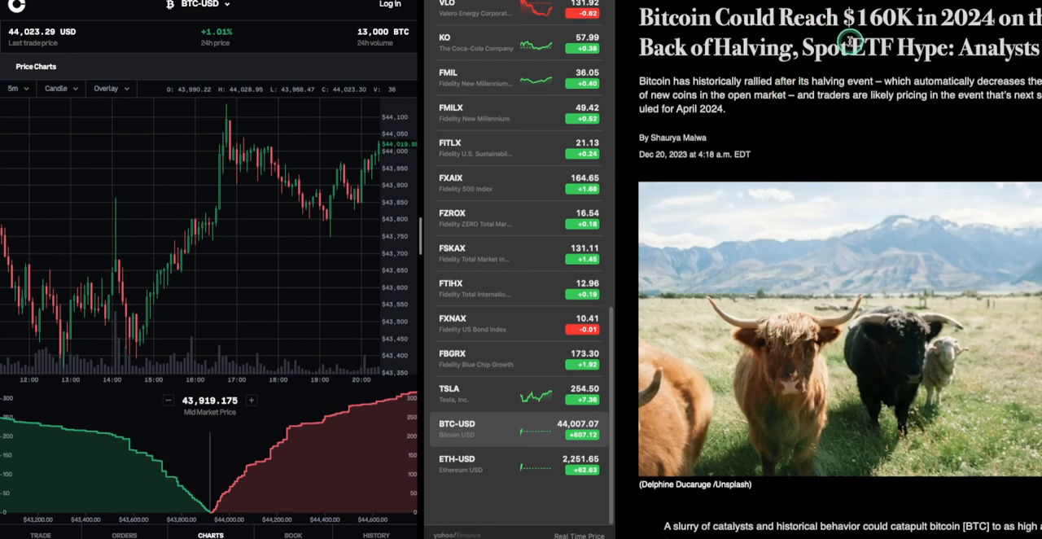
mouse_move(761, 113)
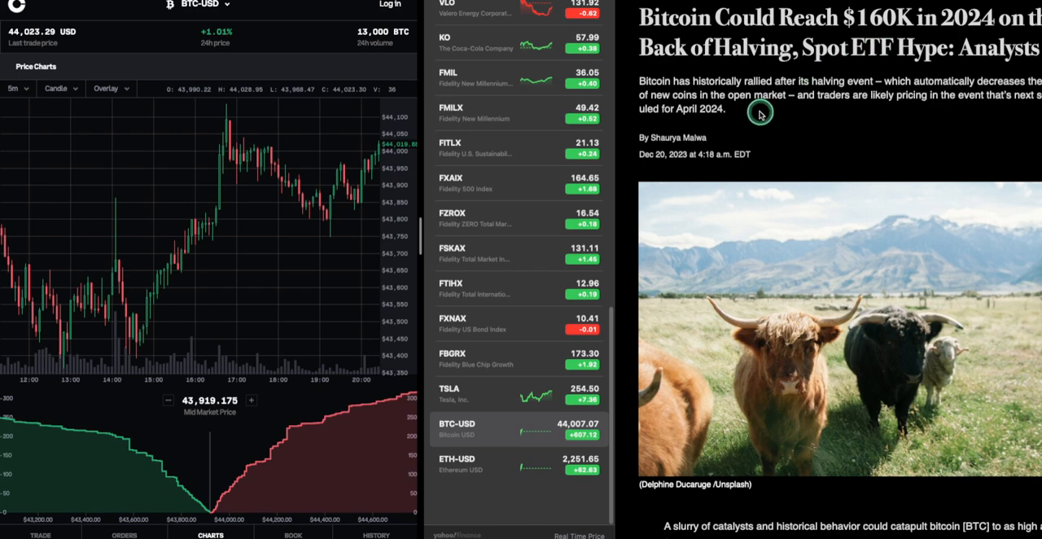
Step: Scroll the CoinDesk article near its top, showing CryptoQuant's six bullish 2024 drivers quote
scroll(down, 3)
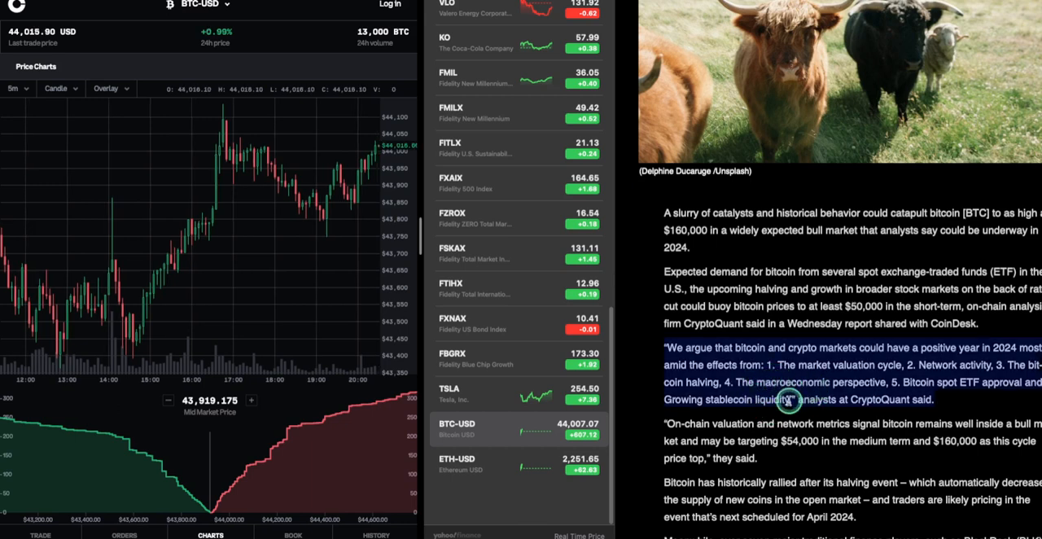
mouse_move(903, 398)
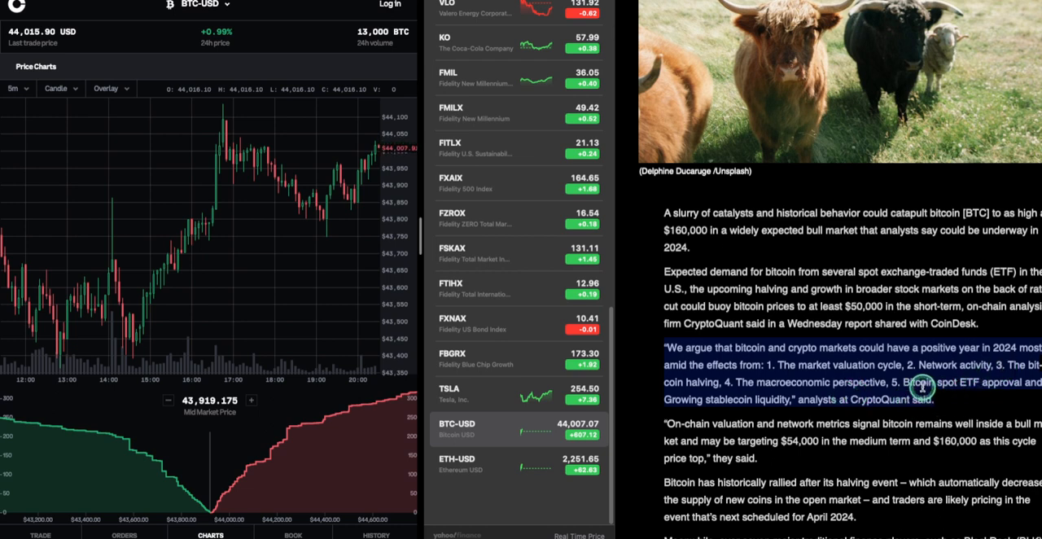
mouse_move(915, 393)
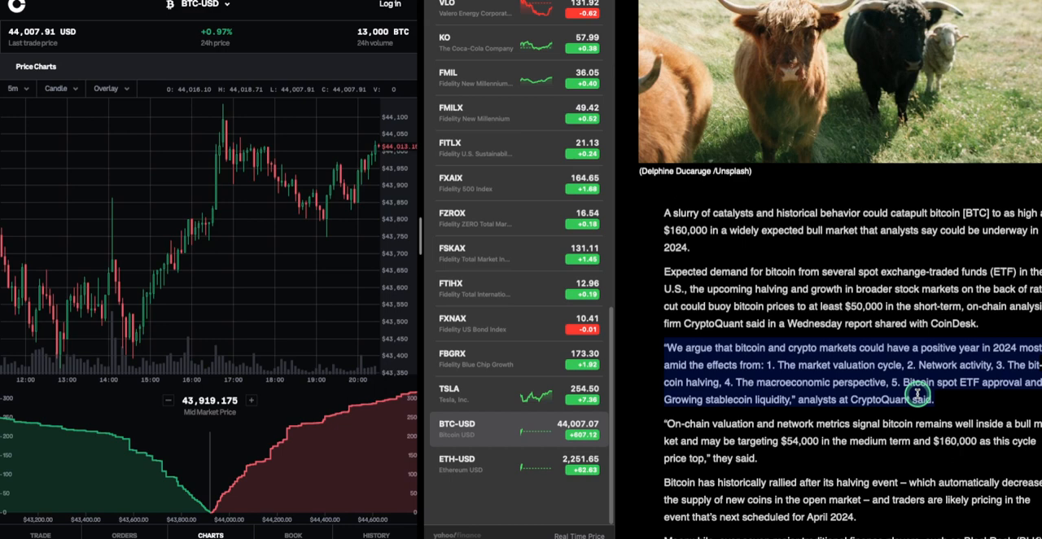
mouse_move(888, 415)
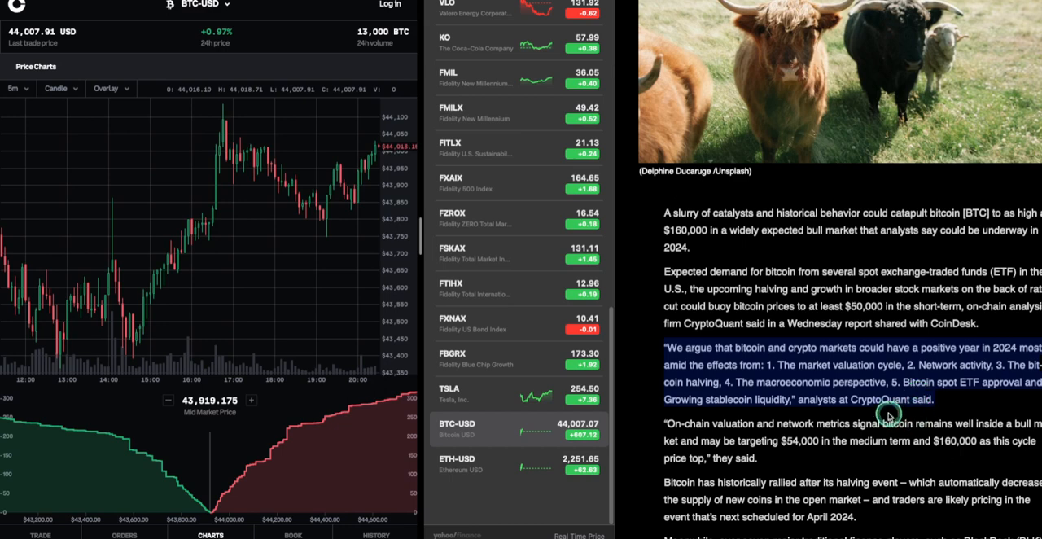